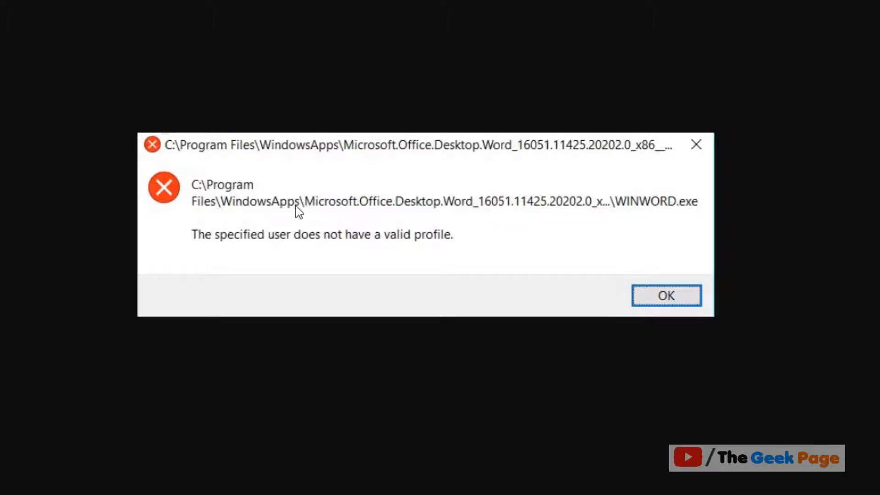
pyautogui.moveTo(187, 241)
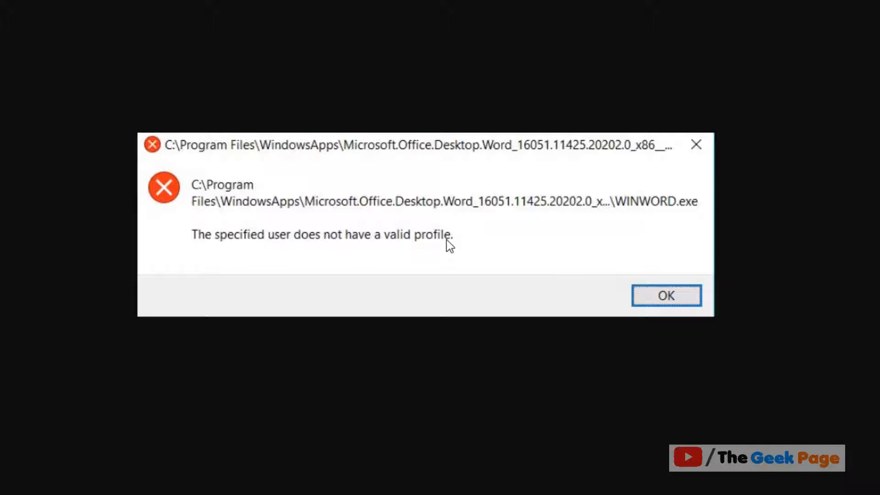
pyautogui.moveTo(447, 239)
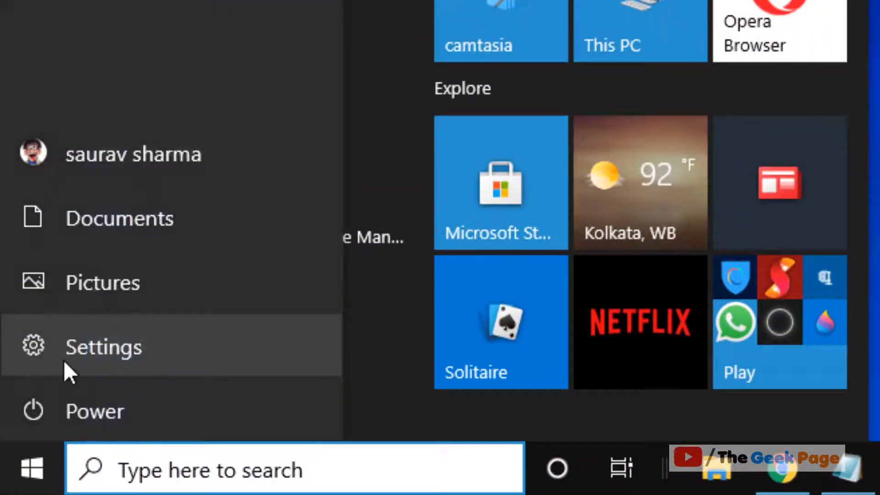
# Step: Reach the Windows Update page via Settings > Update & Security from the Start menu
pyautogui.click(104, 346)
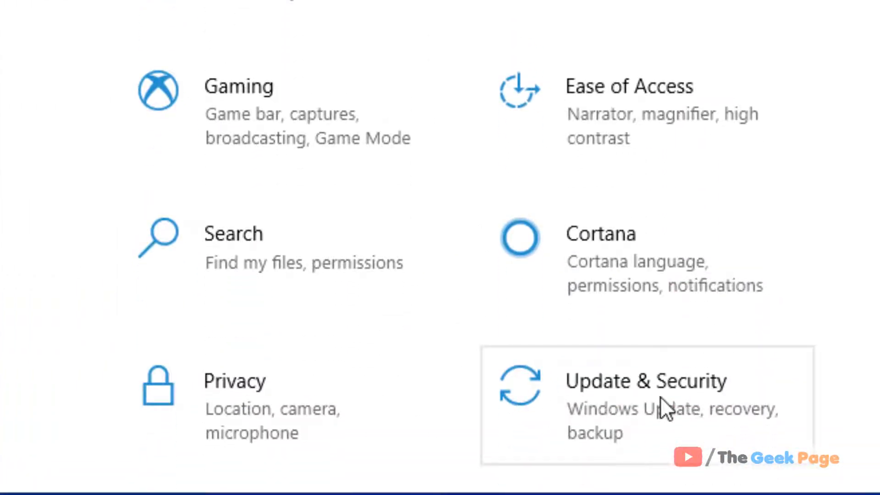
pyautogui.click(645, 381)
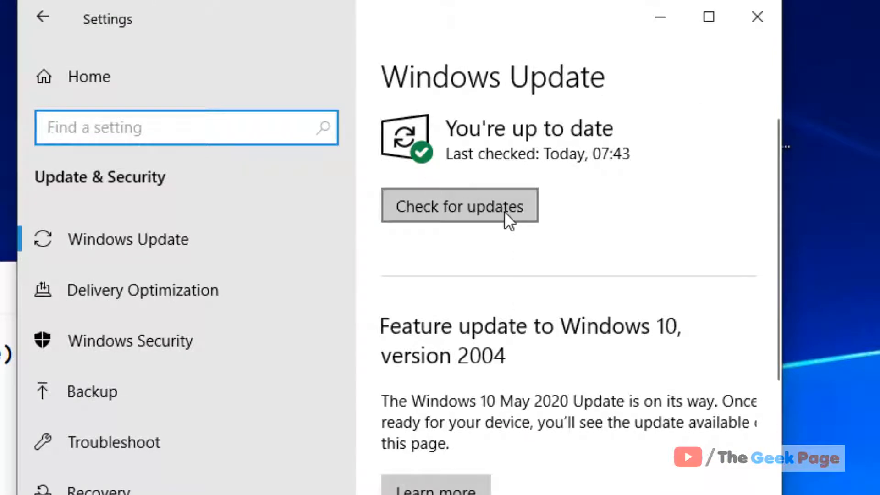
# Step: Check for updates until 'You're up to date' appears, then close the Settings window
pyautogui.click(458, 206)
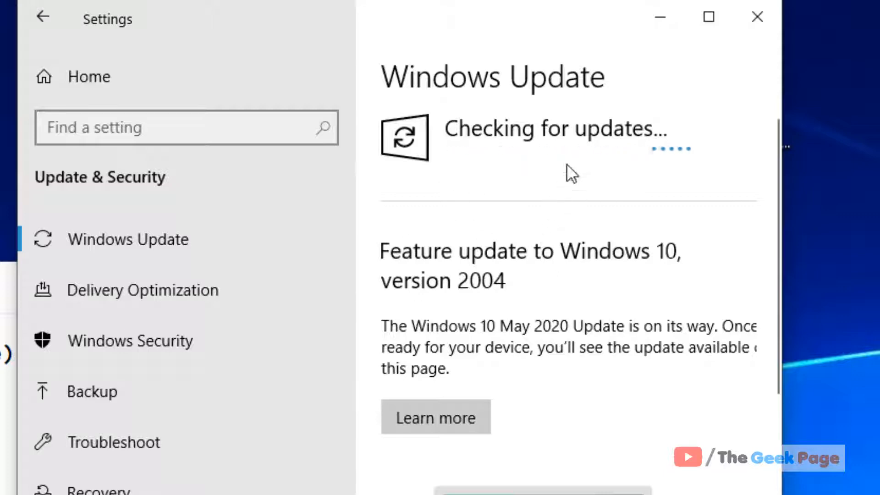
pyautogui.moveTo(514, 145)
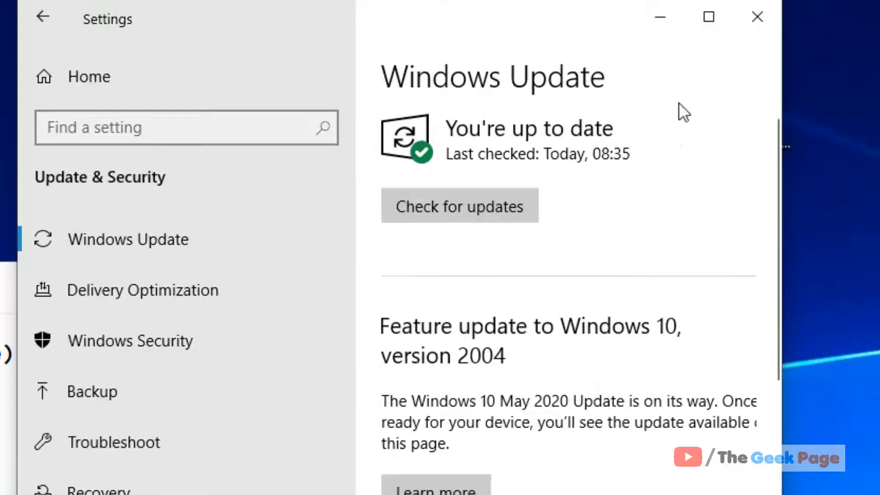
pyautogui.moveTo(476, 159)
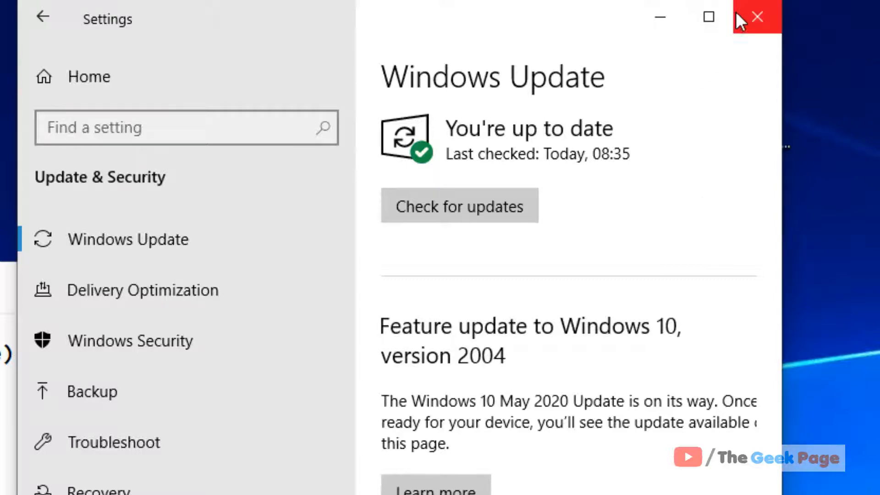
pyautogui.moveTo(756, 16)
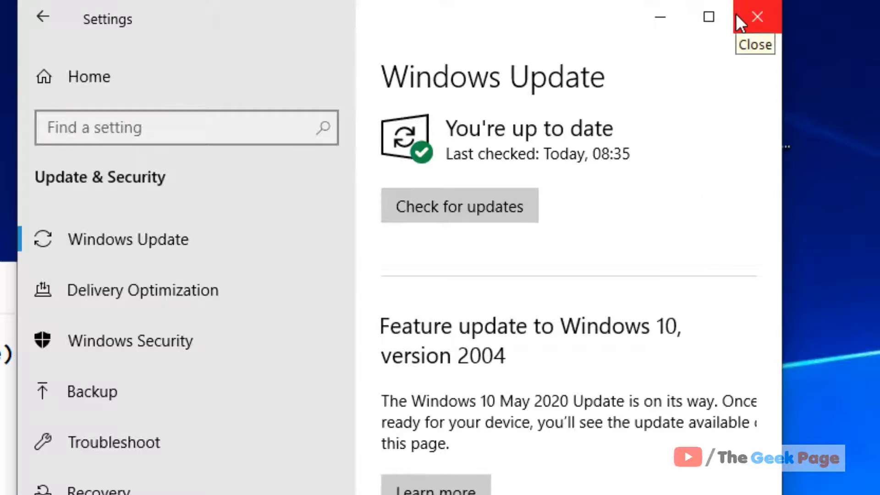
pyautogui.click(757, 17)
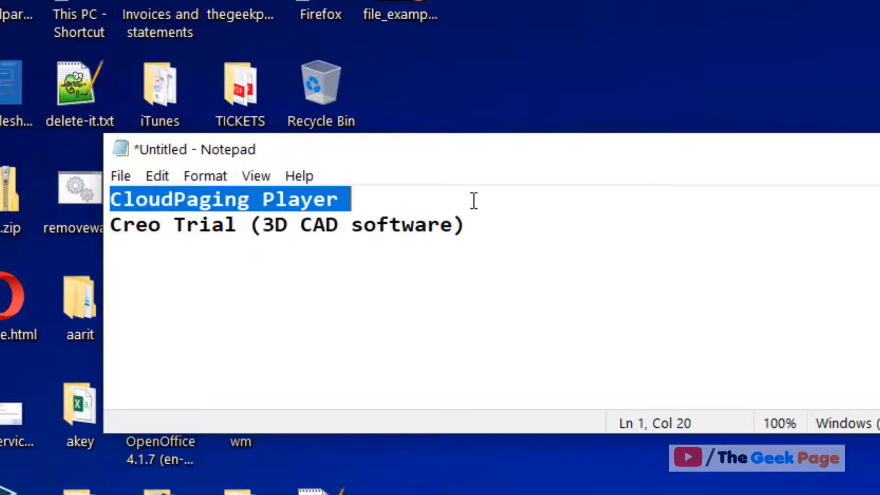
pyautogui.moveTo(391, 219)
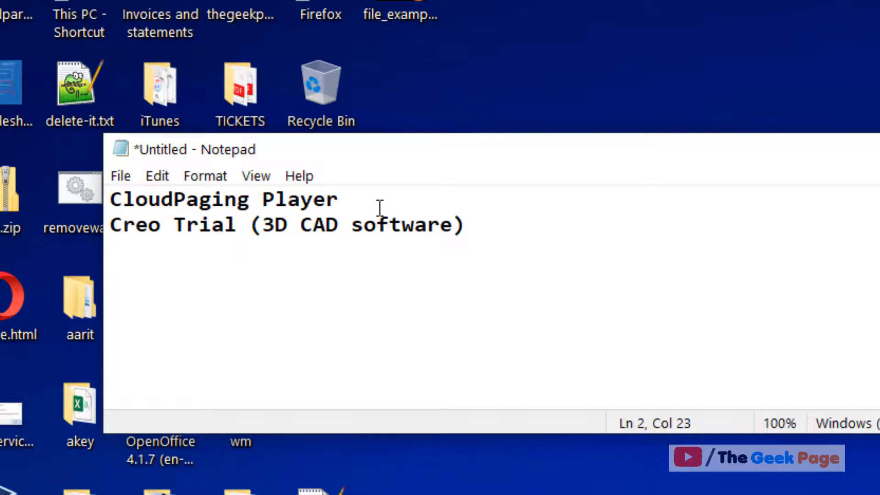
# Step: Select the Notepad lines listing CloudPaging Player and Creo Trial as programs to uninstall
pyautogui.click(467, 225)
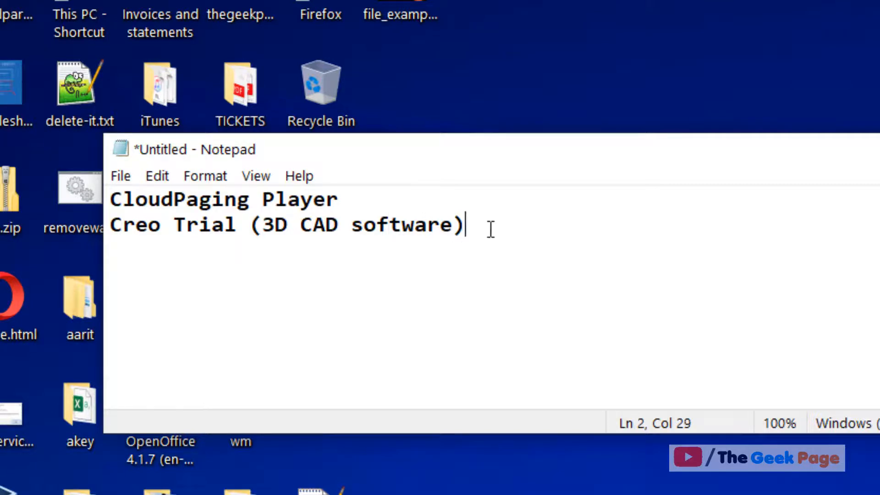
pyautogui.press('ctrl+a')
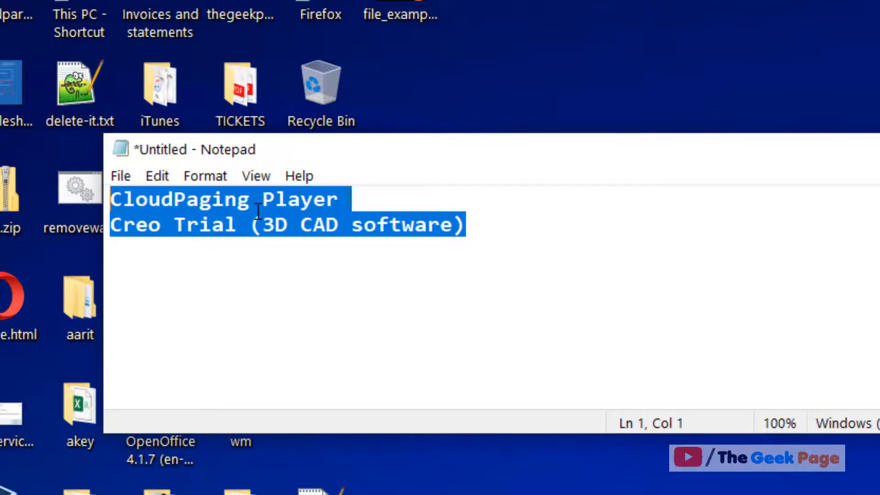
pyautogui.click(261, 200)
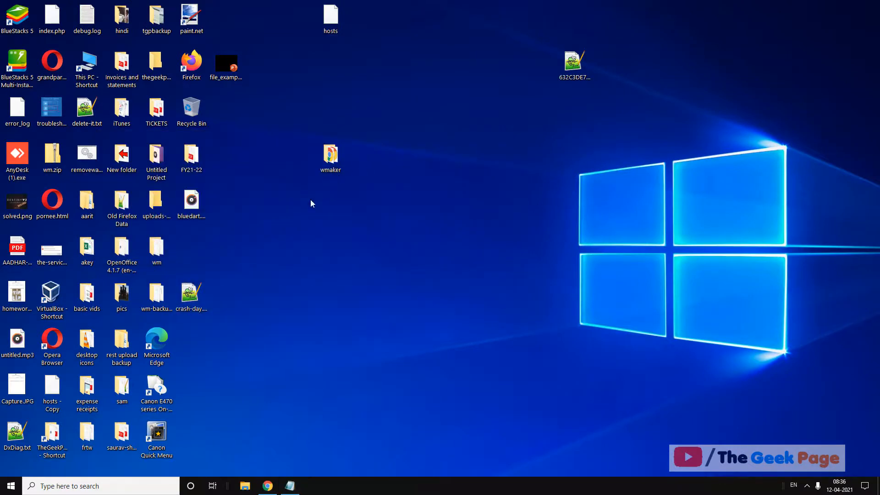
pyautogui.moveTo(9, 485)
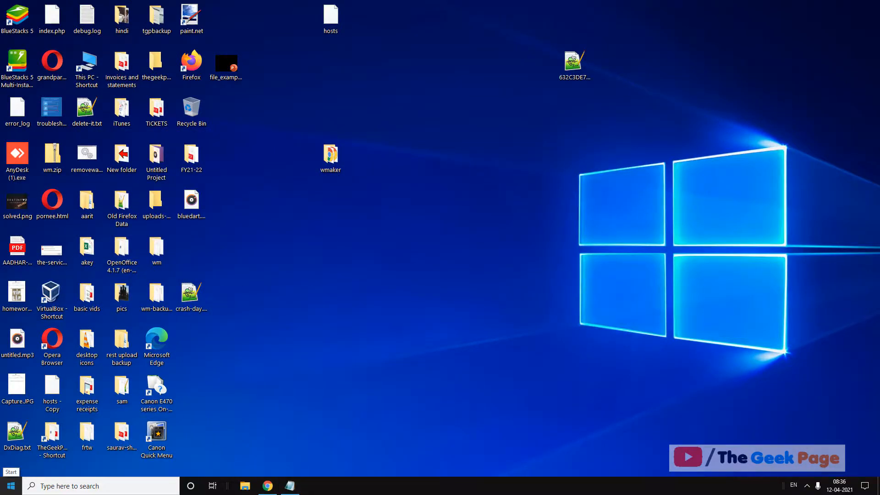
pyautogui.moveTo(357, 358)
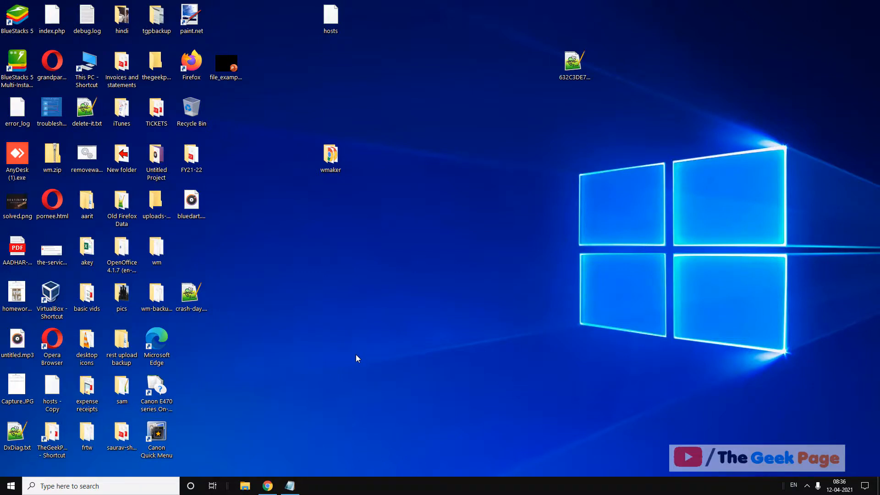
pyautogui.moveTo(434, 279)
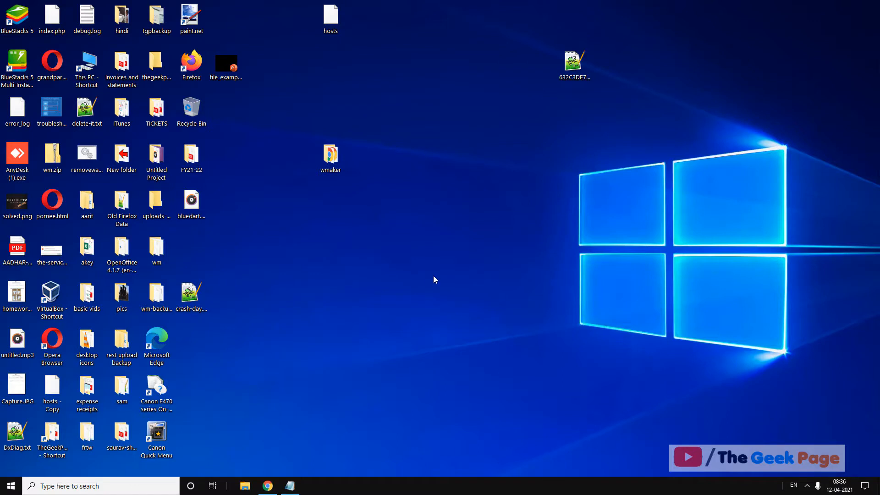